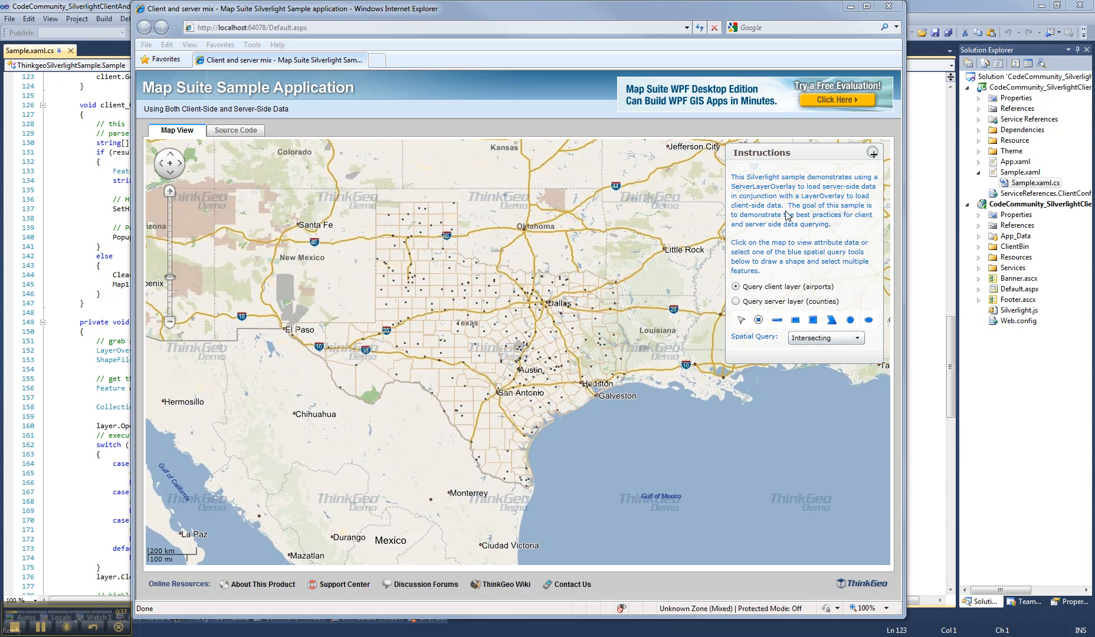
mouse_move(770, 256)
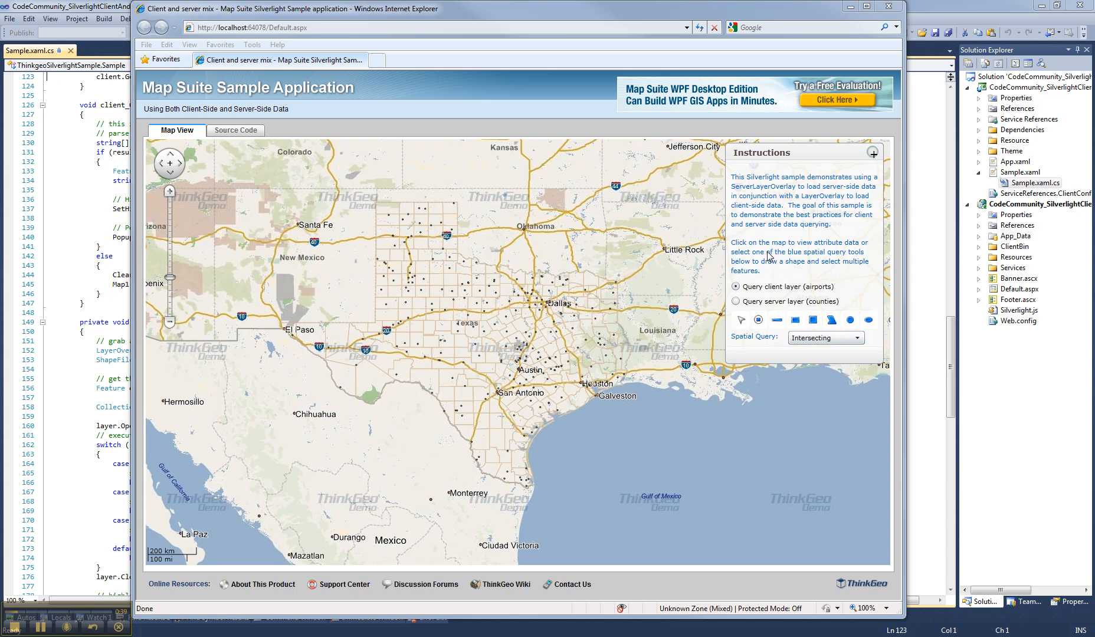
mouse_move(773, 276)
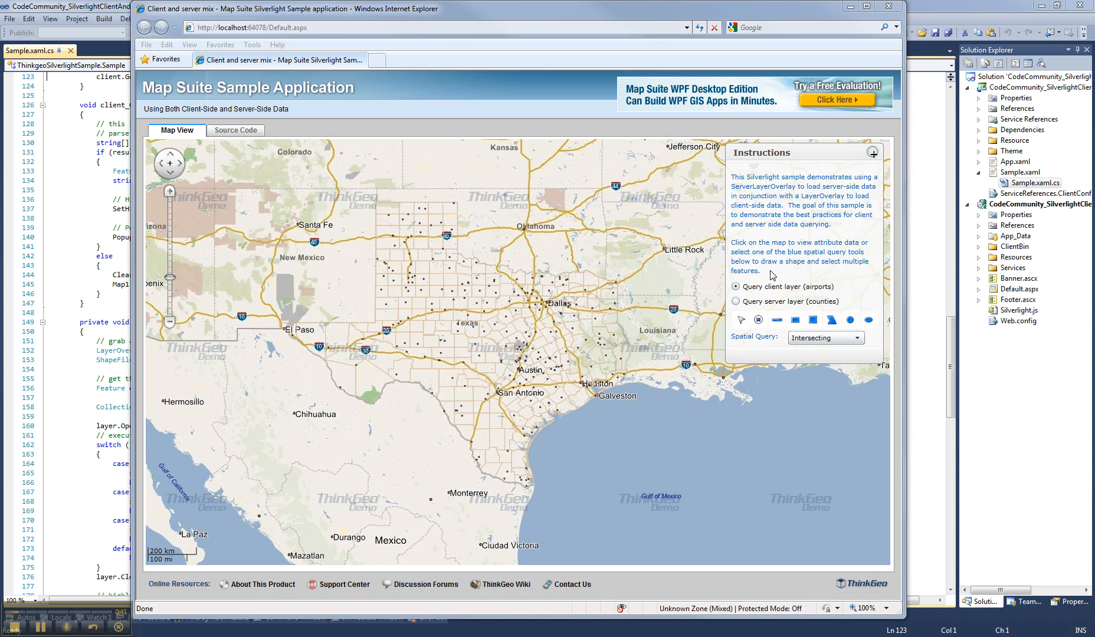
mouse_move(417, 291)
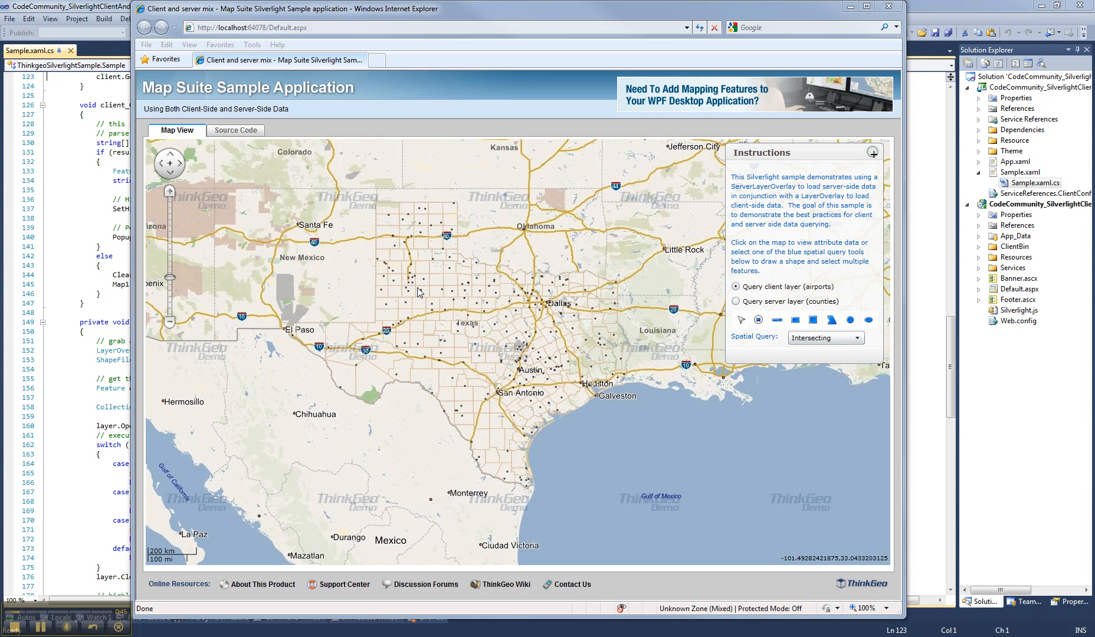
Show the Post-Garza County Muni Airport attribute popup and dismiss it.
click(421, 287)
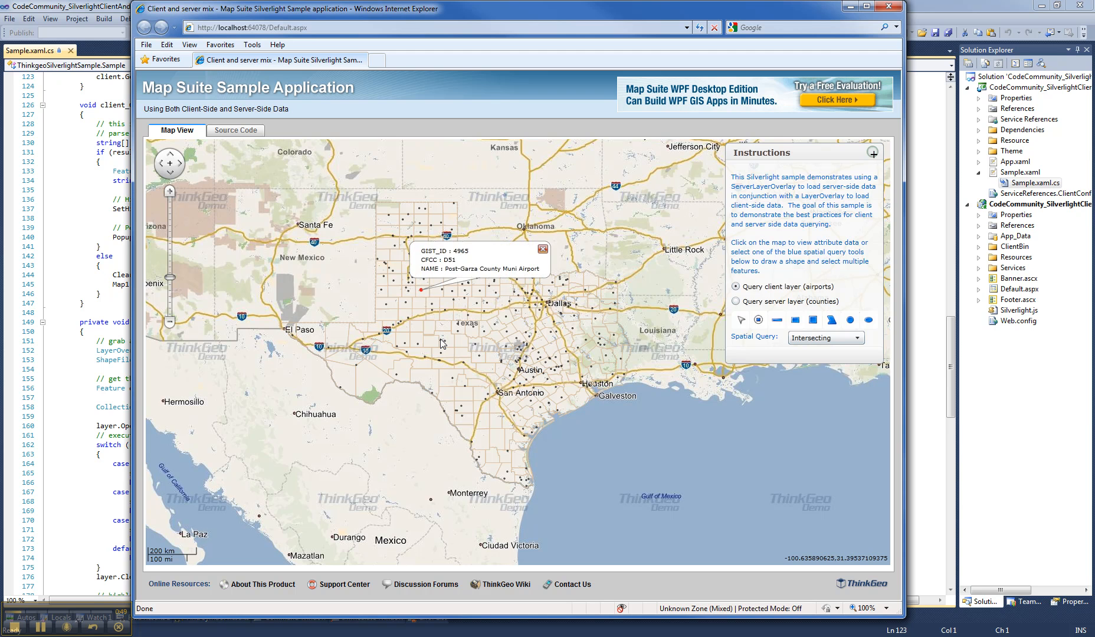
click(439, 340)
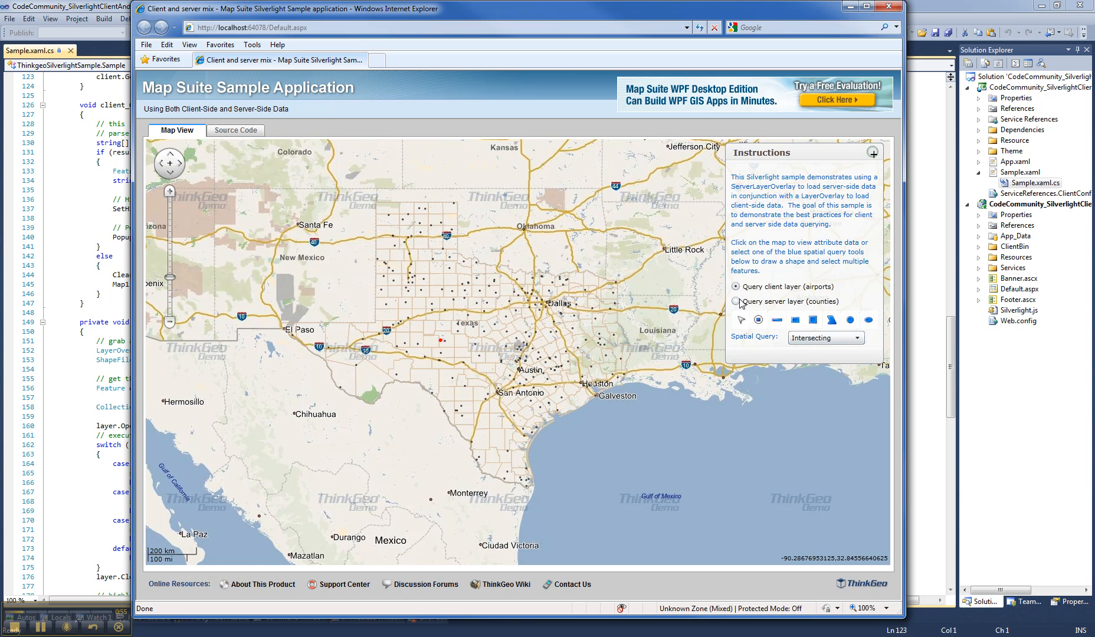
Switch to the server counties layer, show Coleman county's attributes and close the popup.
click(734, 300)
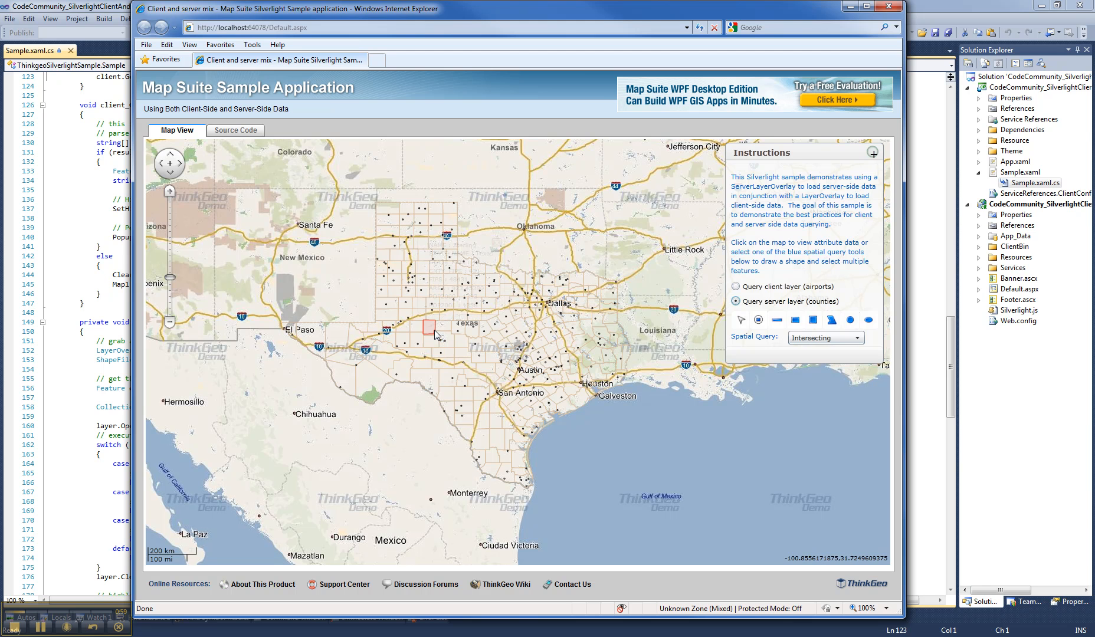
click(492, 373)
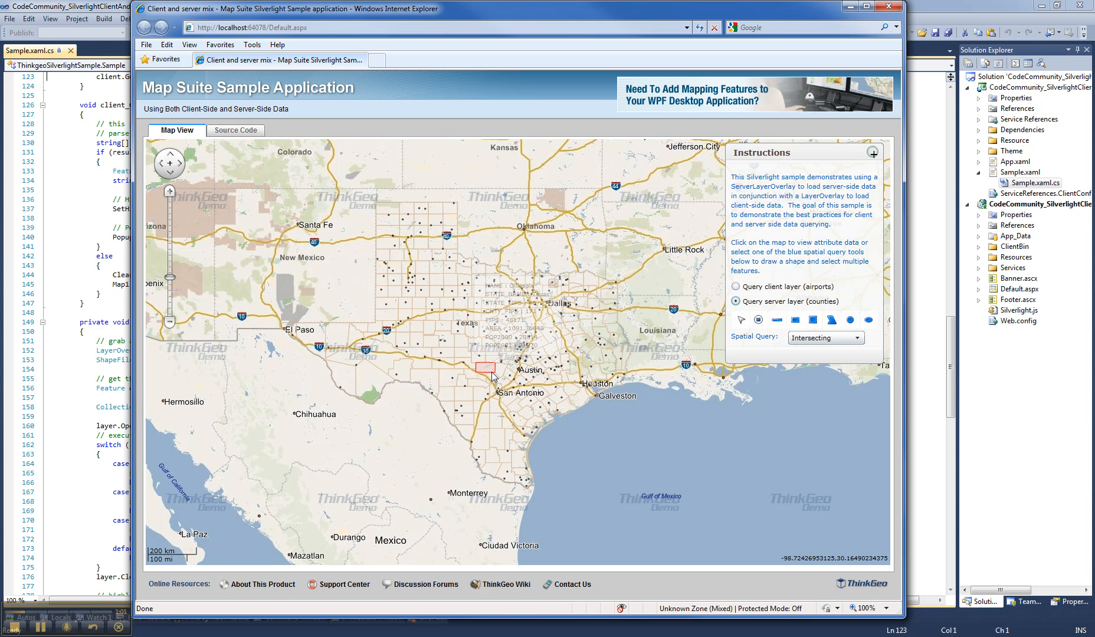
click(506, 436)
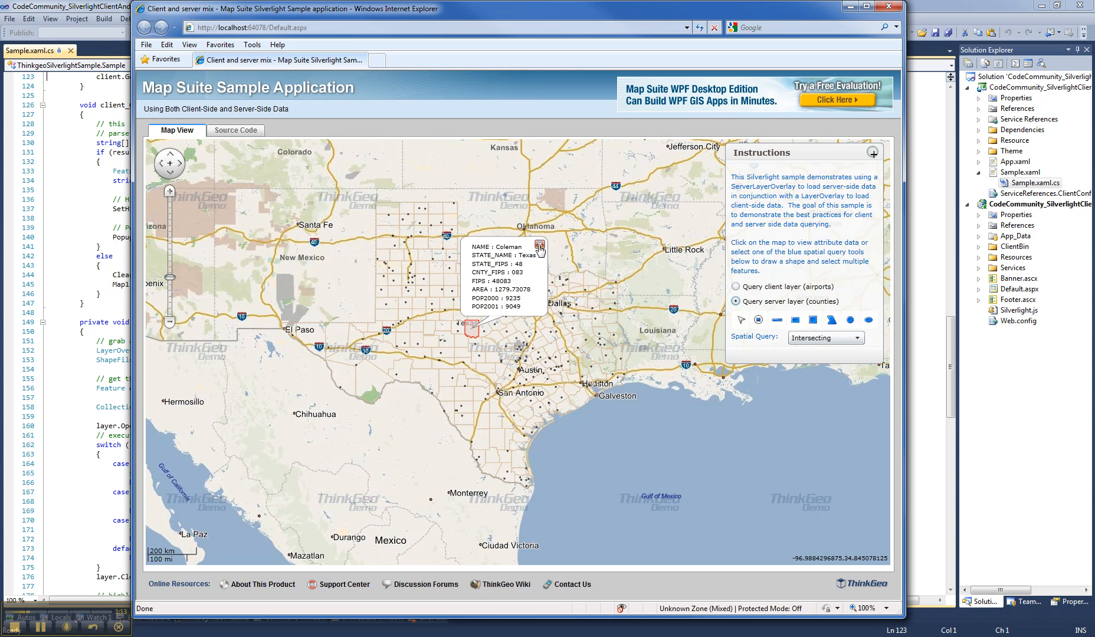
click(539, 247)
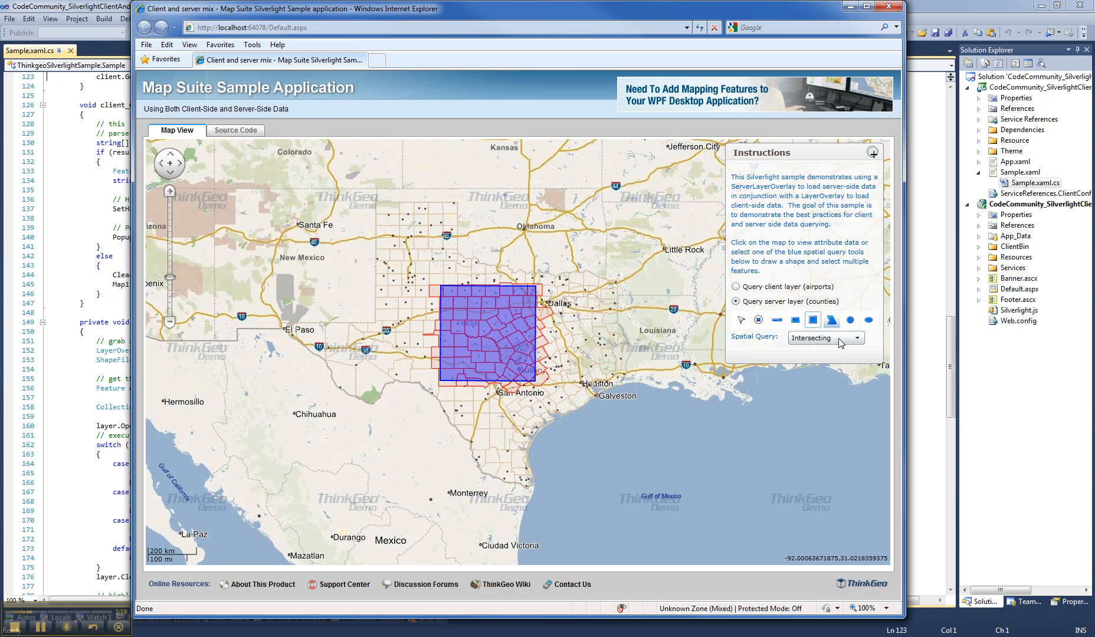
Run the rectangle county query as Containing then Within, and return to the airports layer.
click(861, 337)
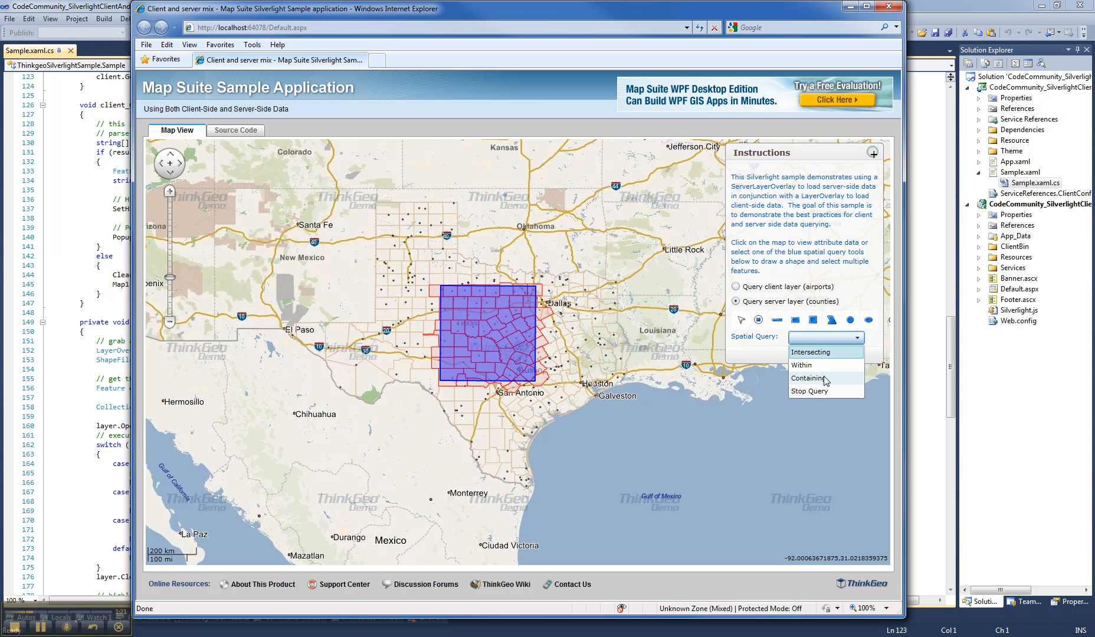
click(807, 377)
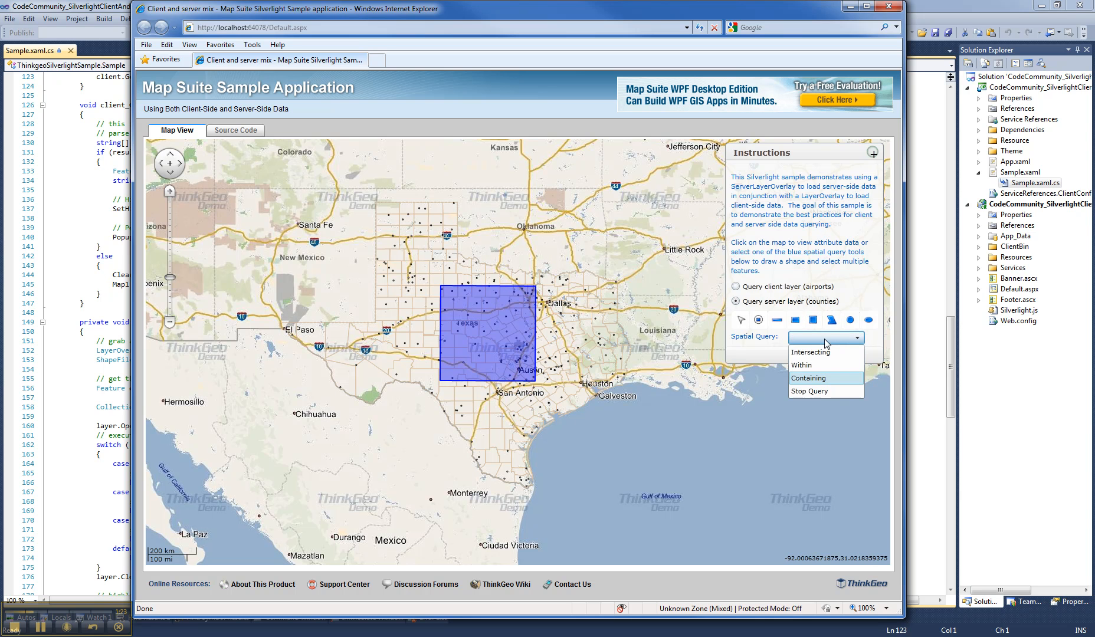
click(801, 364)
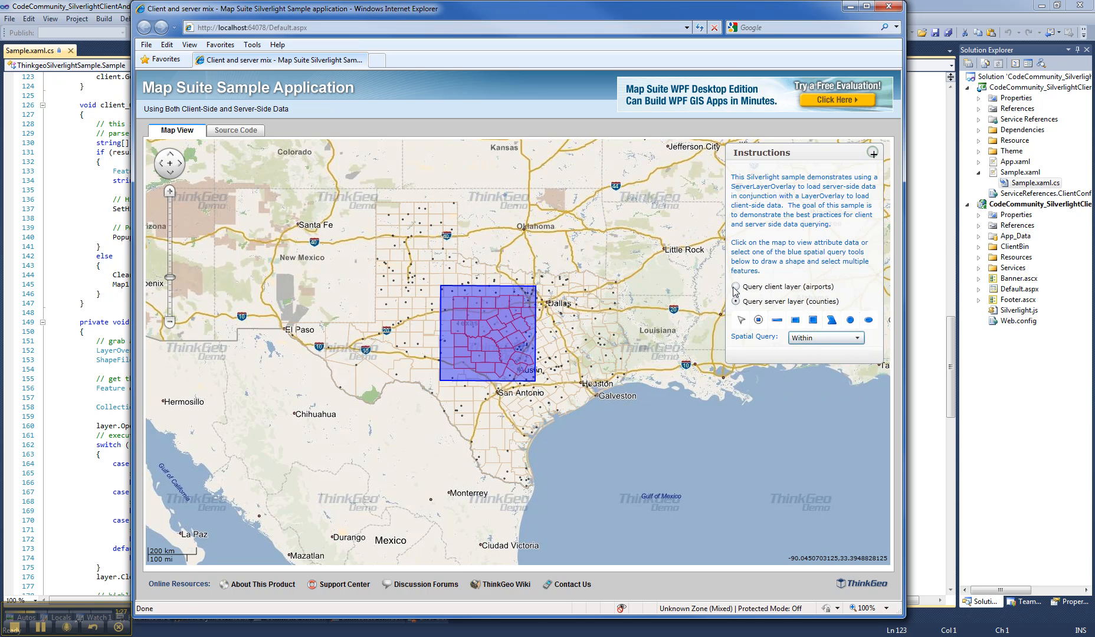
click(736, 286)
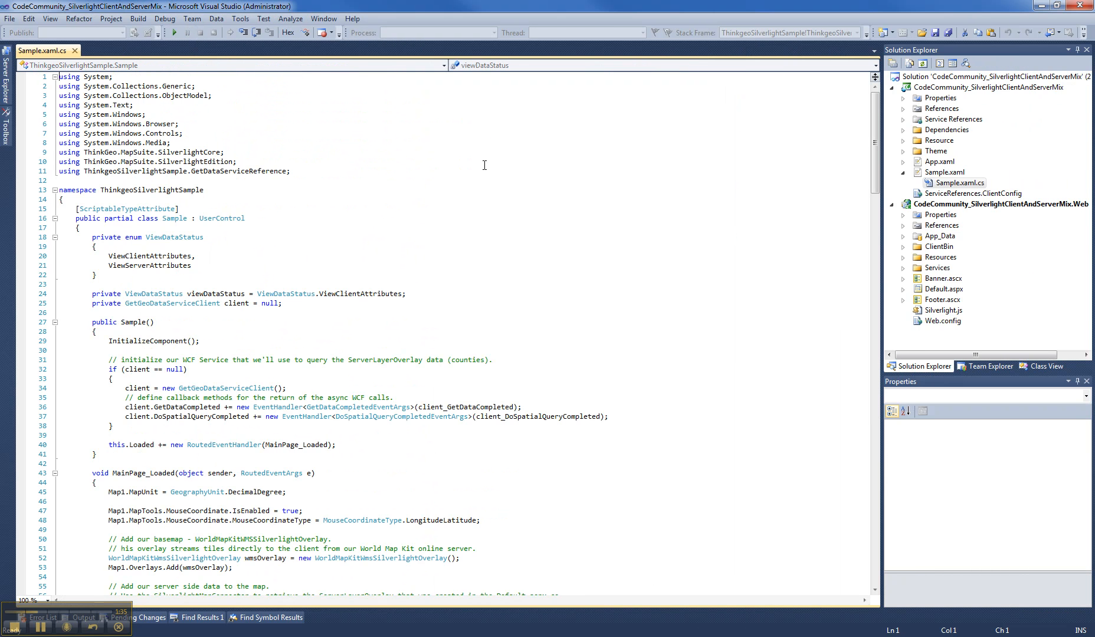
Scroll Sample.xaml.cs down to the Sample() constructor and MainPage_Loaded method.
scroll(down, 3)
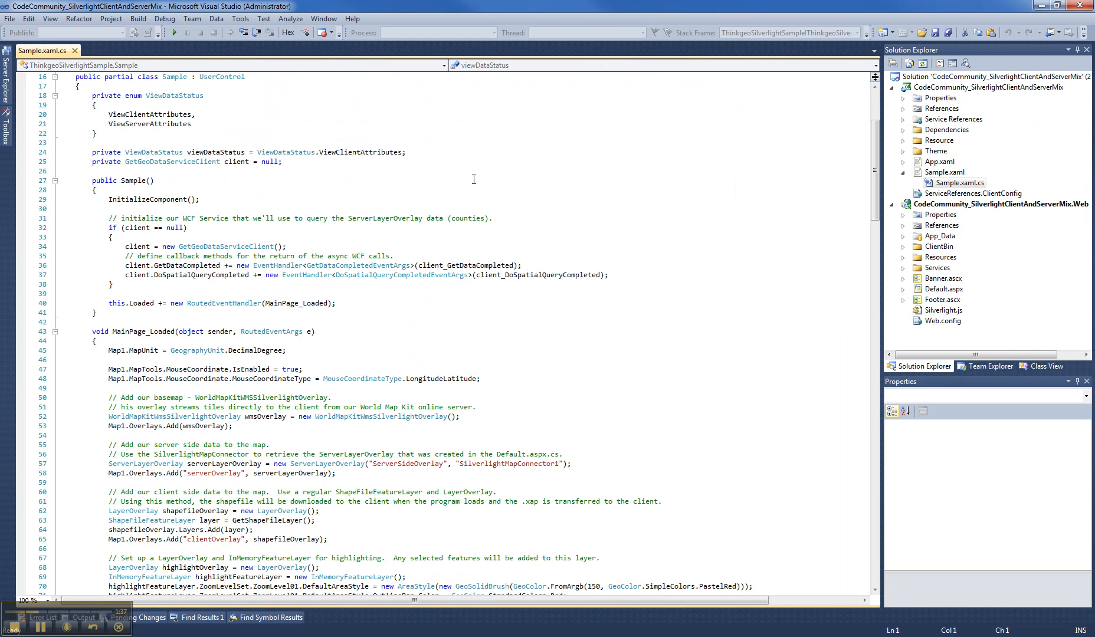
mouse_move(478, 200)
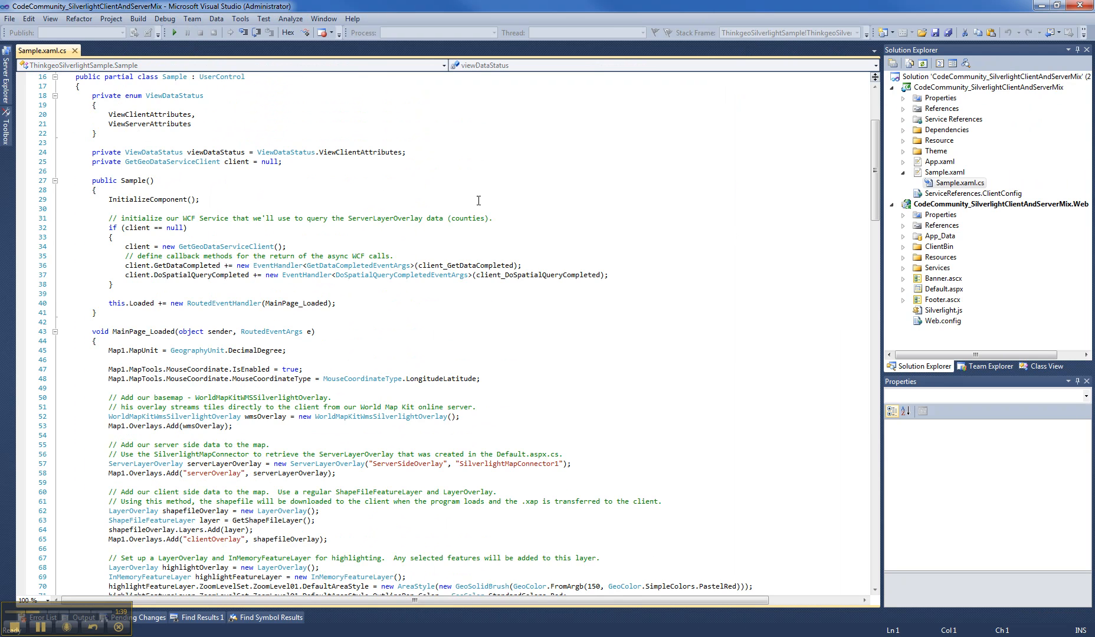
scroll(down, 3)
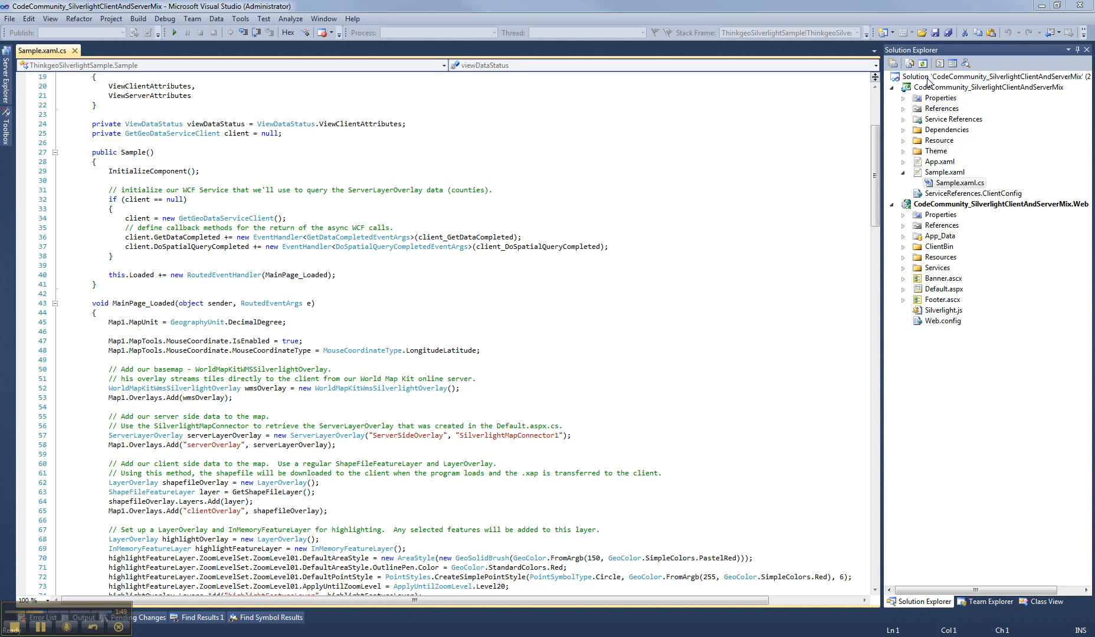
mouse_move(928, 84)
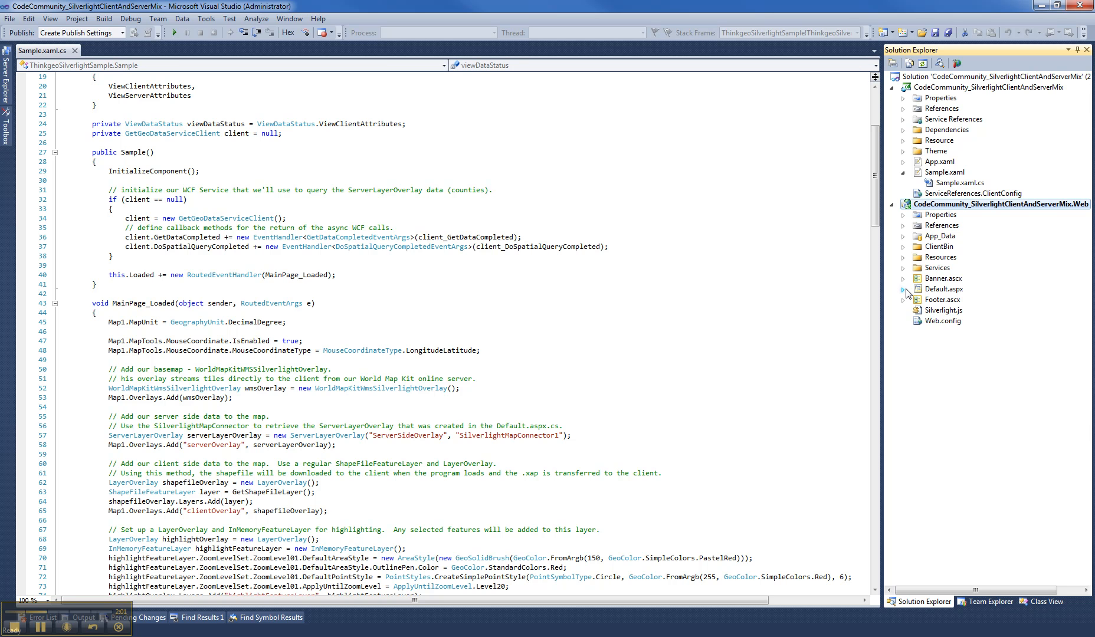
click(904, 289)
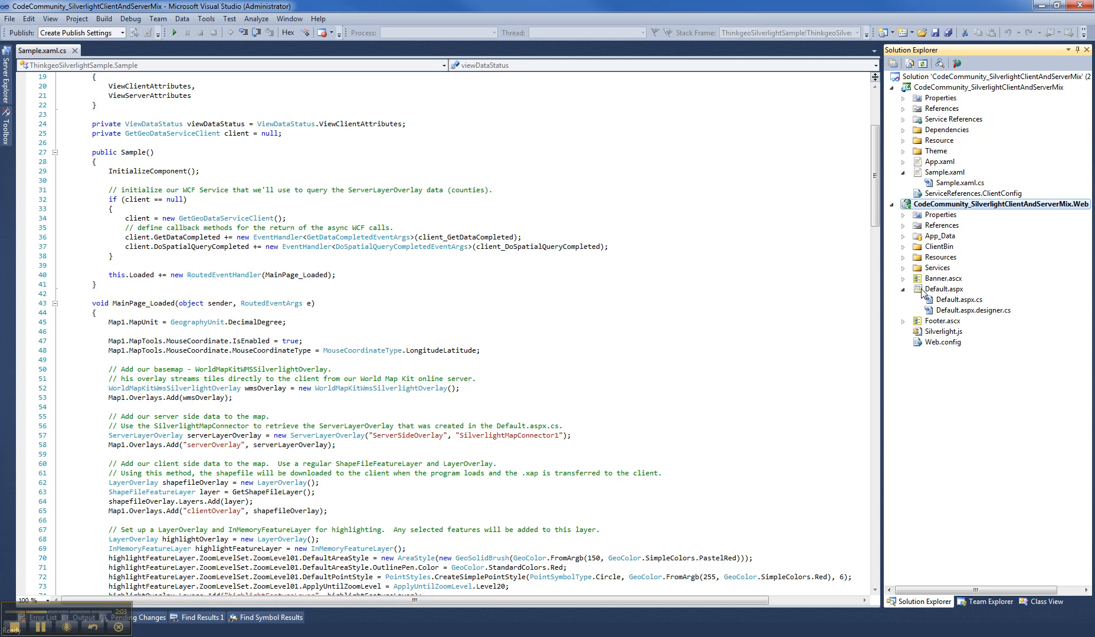
click(944, 289)
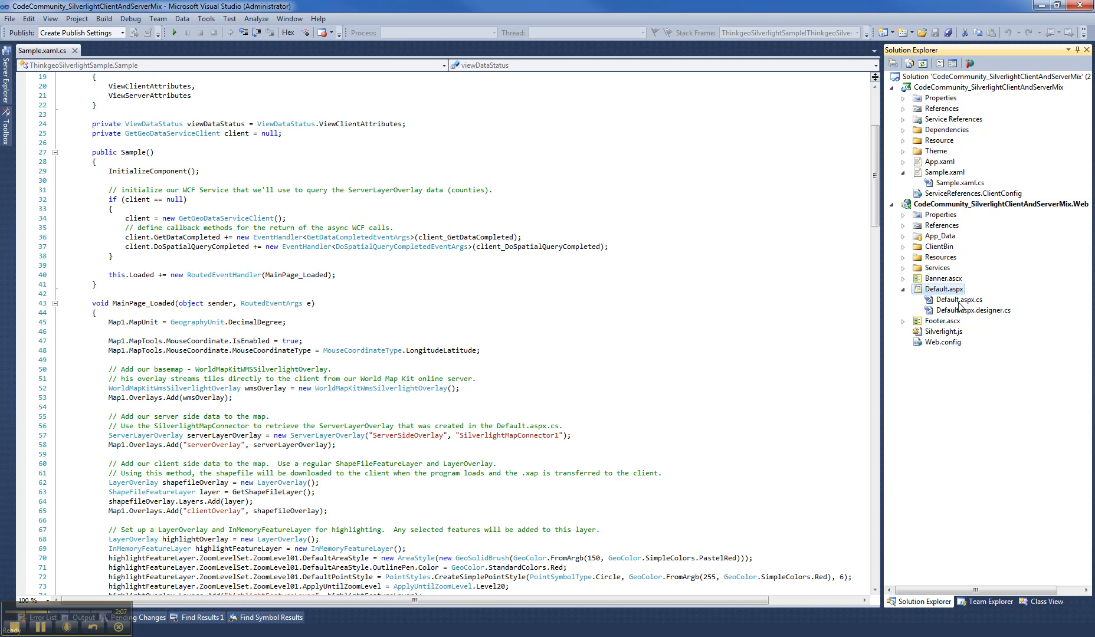
click(991, 87)
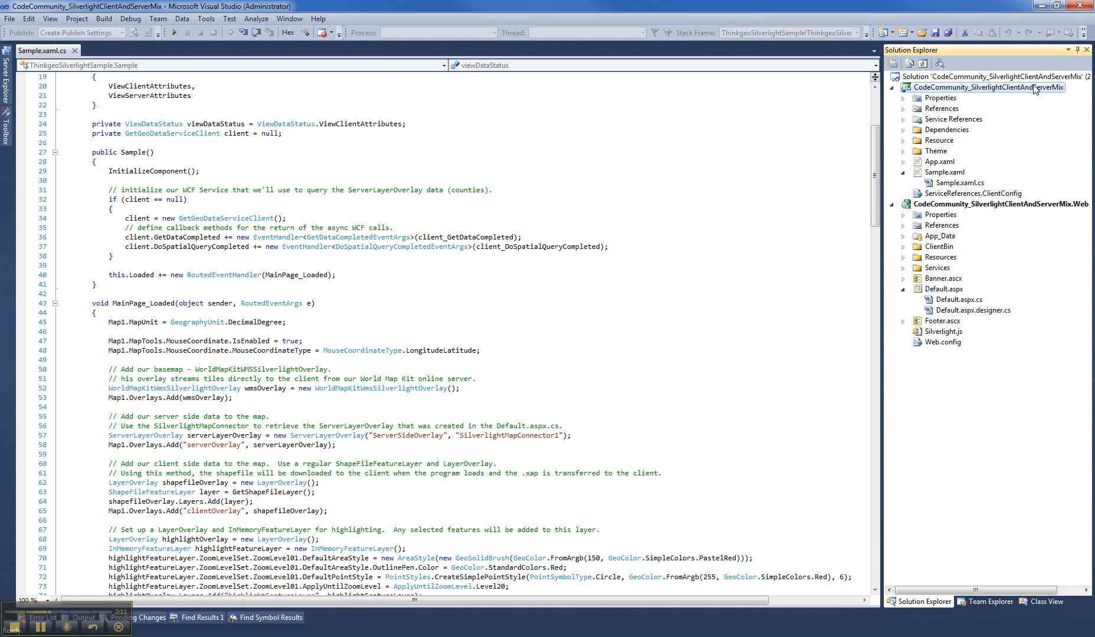
mouse_move(949, 196)
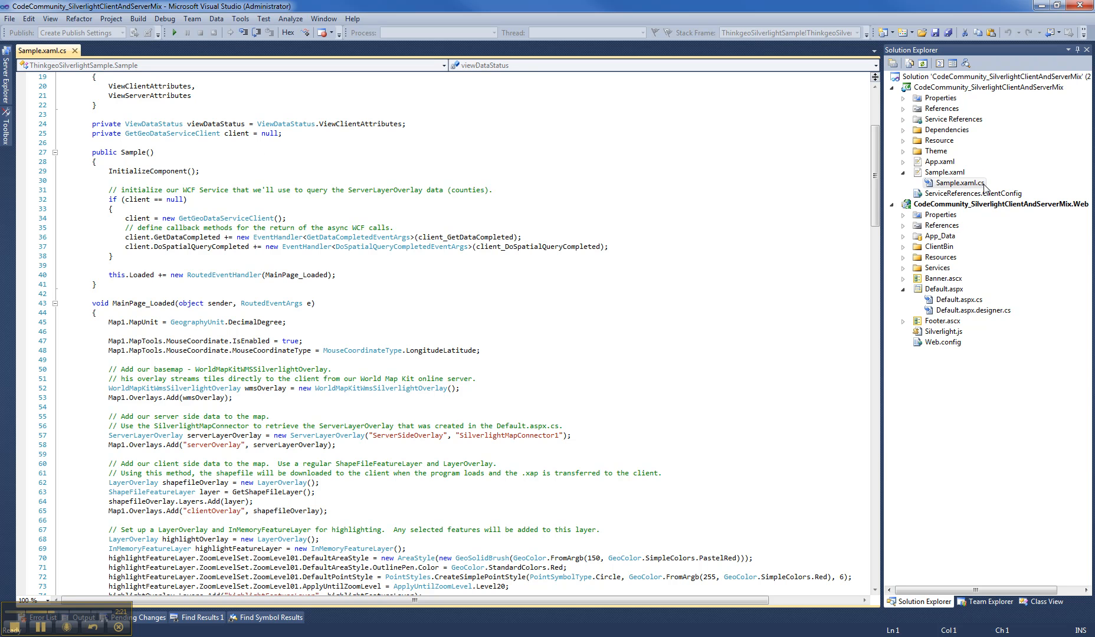
Mark the constructor's if (client == null) WCF client block and move on to MainPage_Loaded.
click(222, 171)
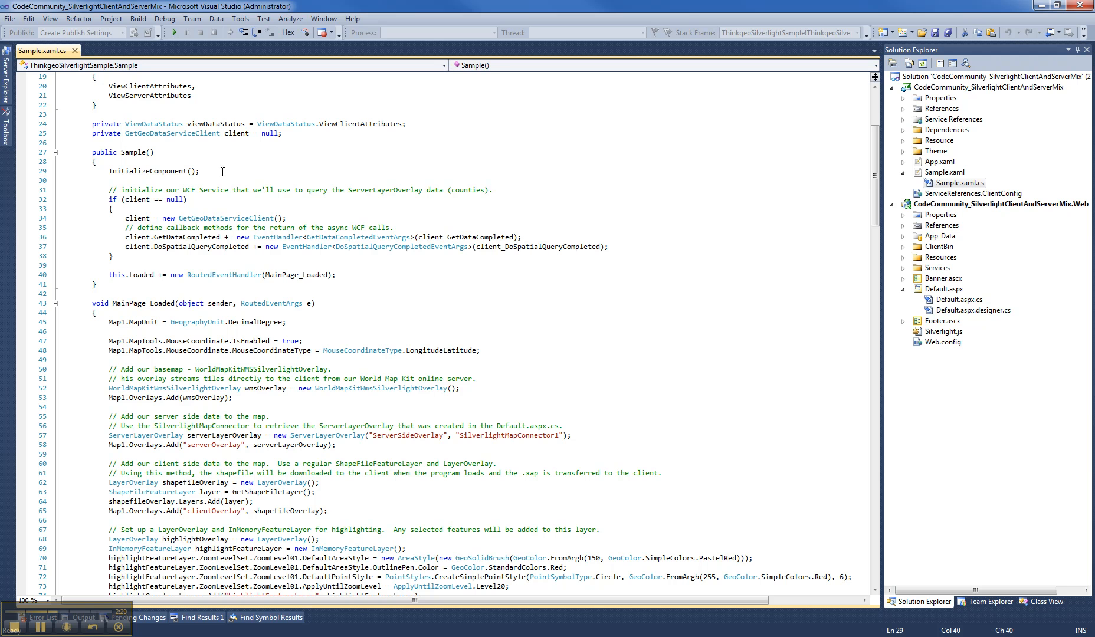
mouse_move(116, 168)
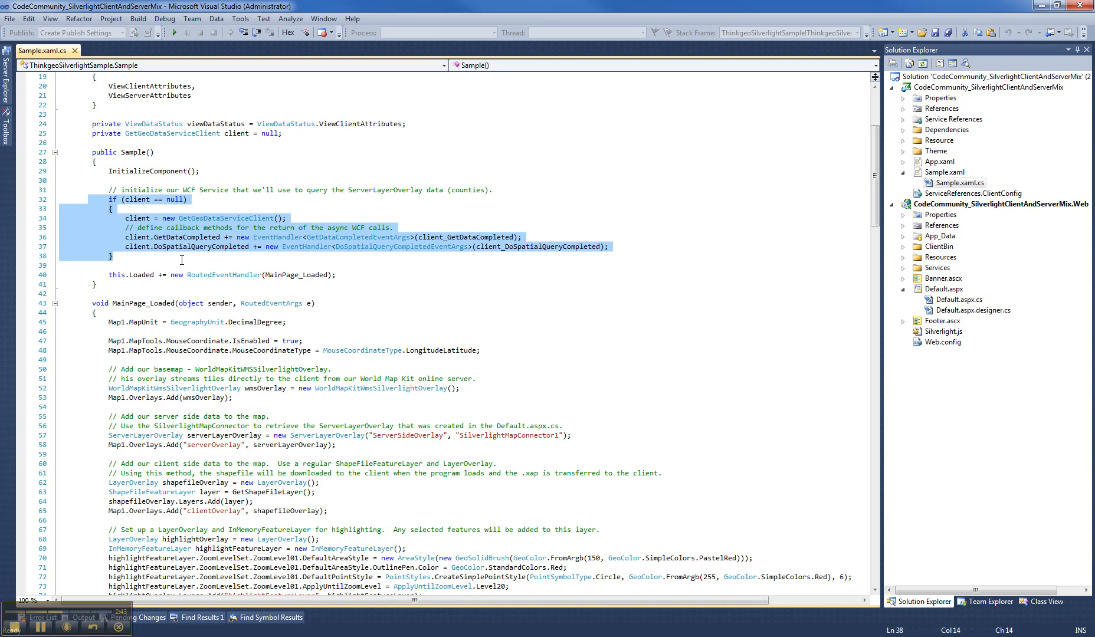
scroll(down, 3)
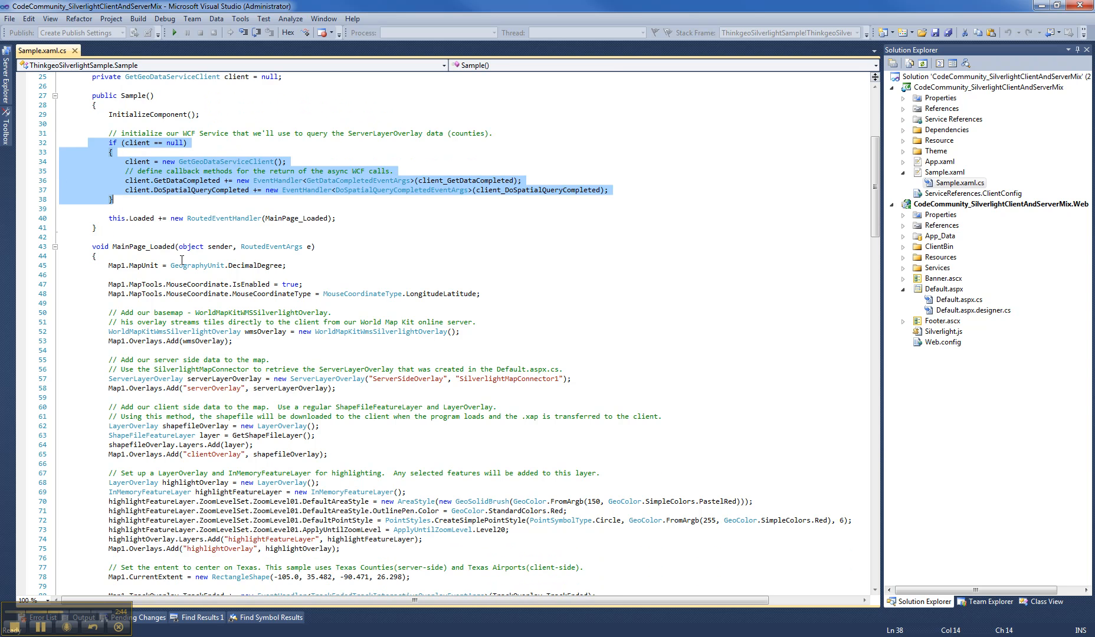
scroll(down, 3)
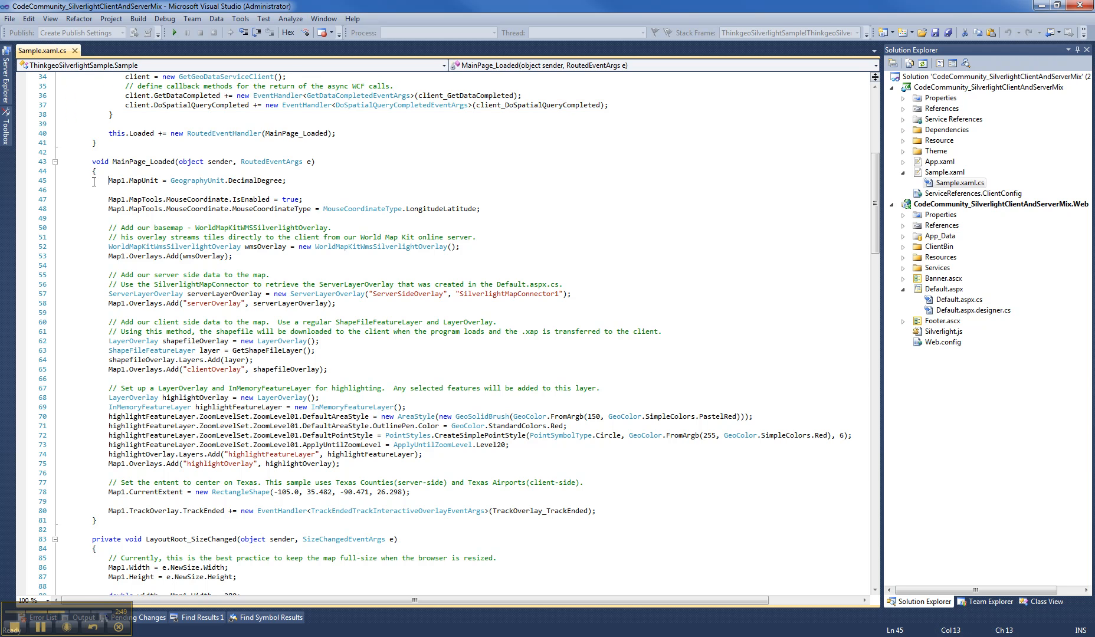
Mark the ShapeFileFeatureLayer and clientOverlay lines, then reach the highlight overlay code.
click(62, 180)
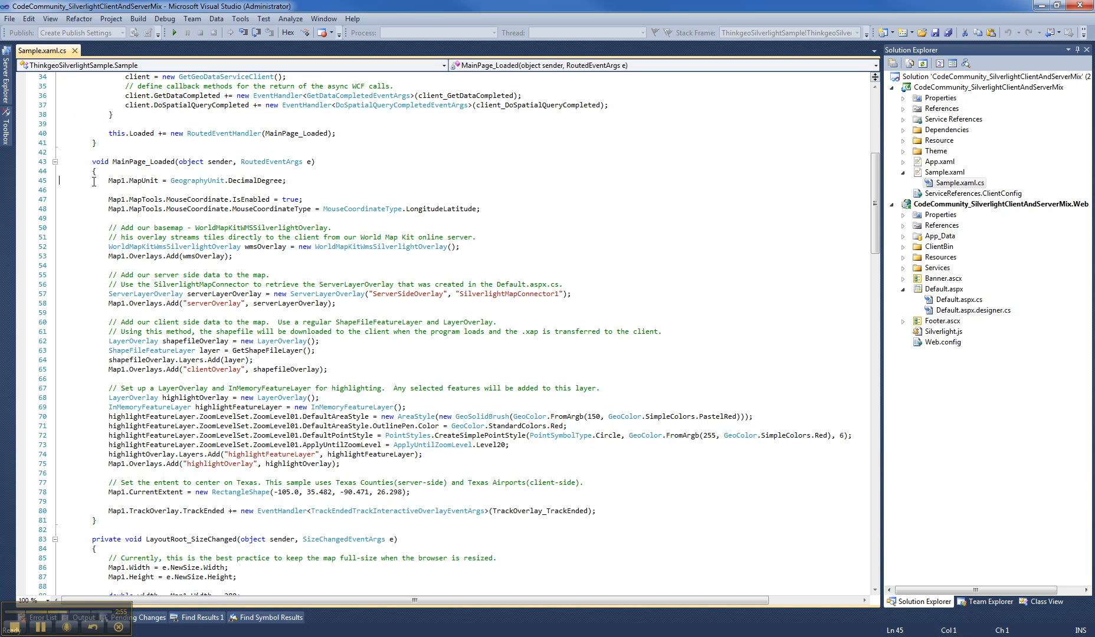
mouse_move(265, 181)
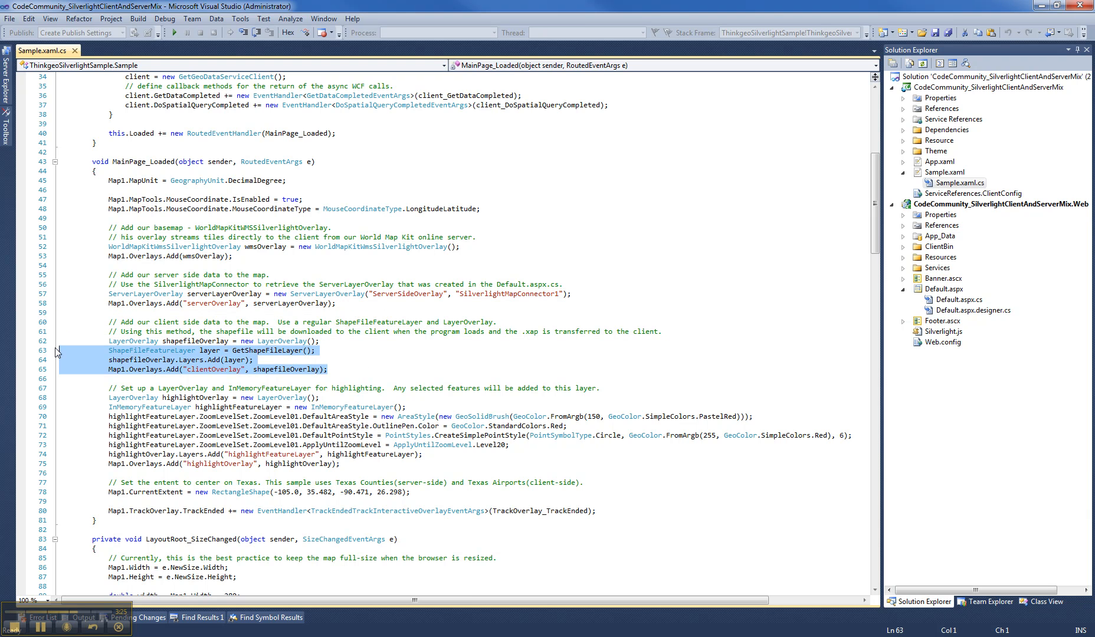
mouse_move(370, 333)
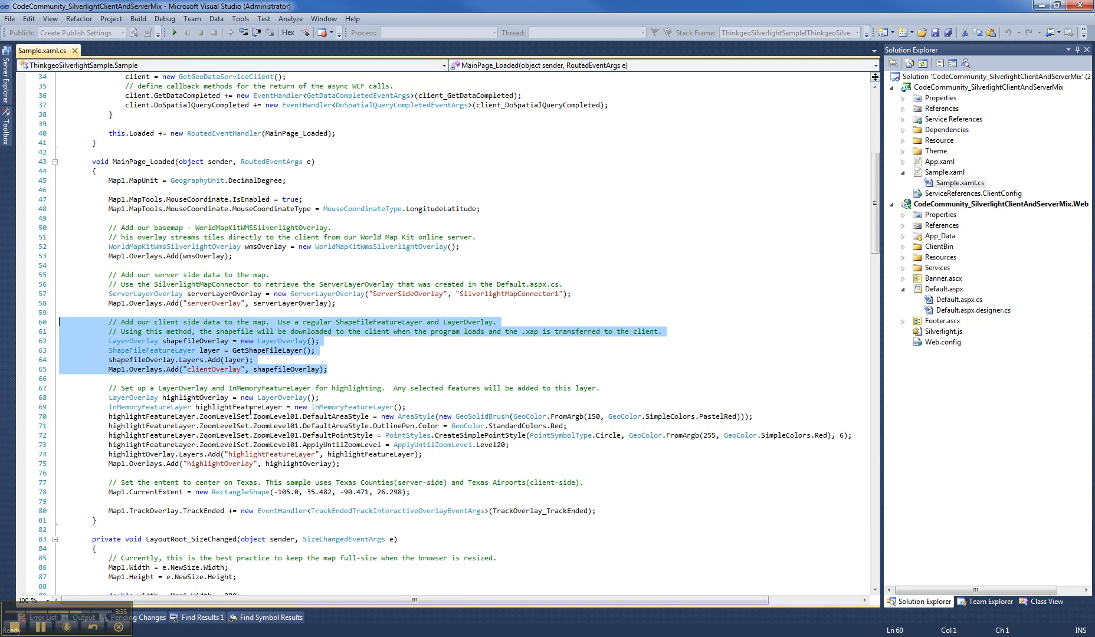
click(251, 397)
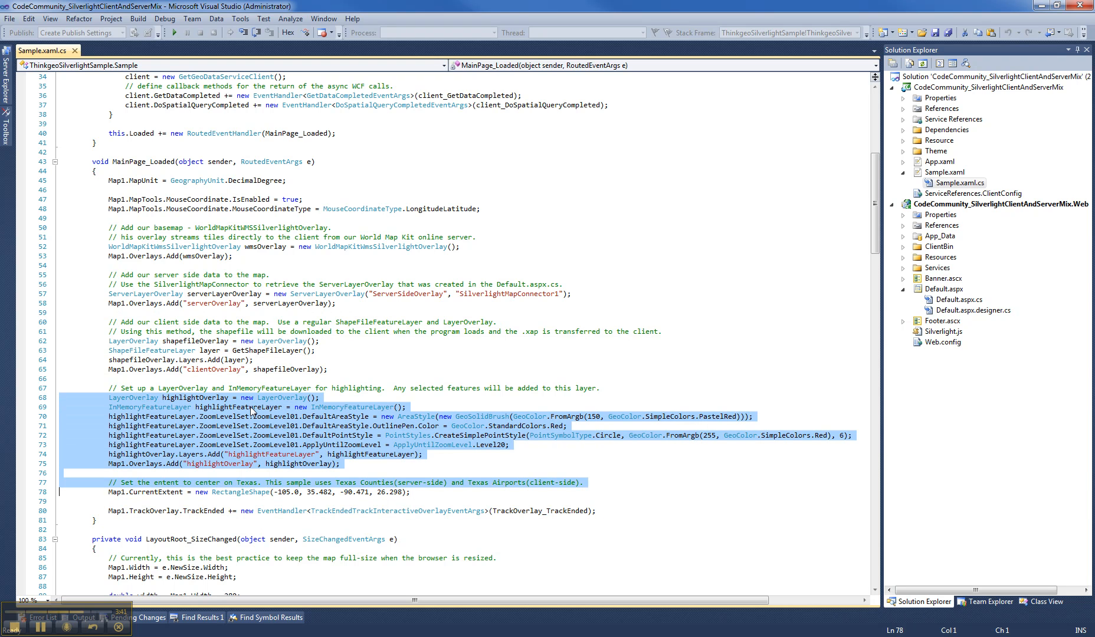
Select the highlightOverlay and InMemoryFeatureLayer setup lines 68–77.
click(98, 492)
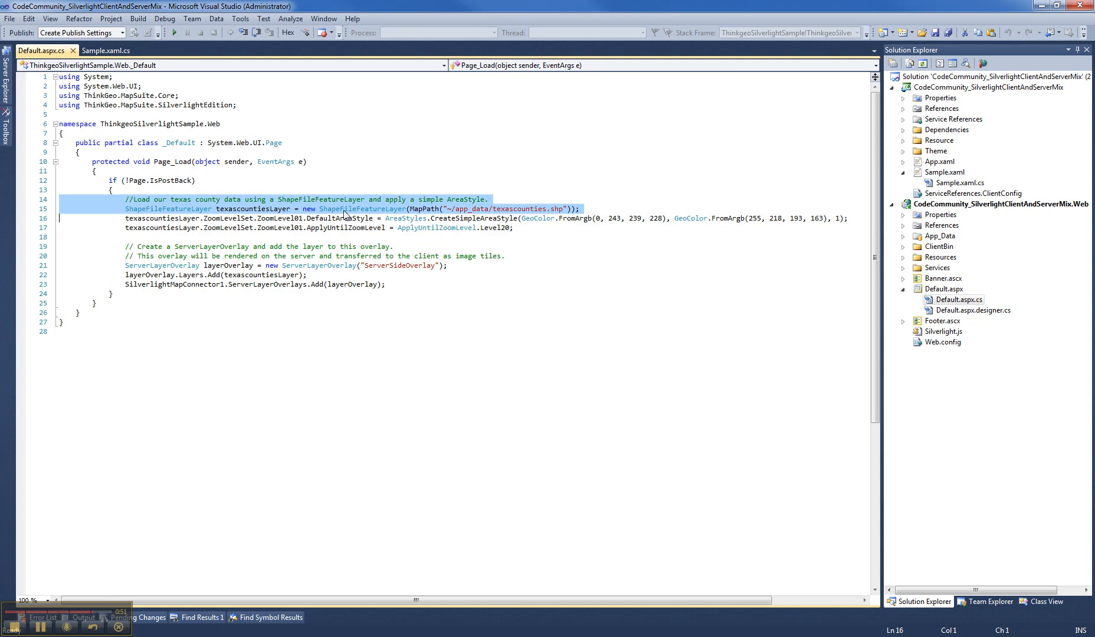
Mark the texascountiesLayer lines and select the texascounties.shp file name.
click(227, 214)
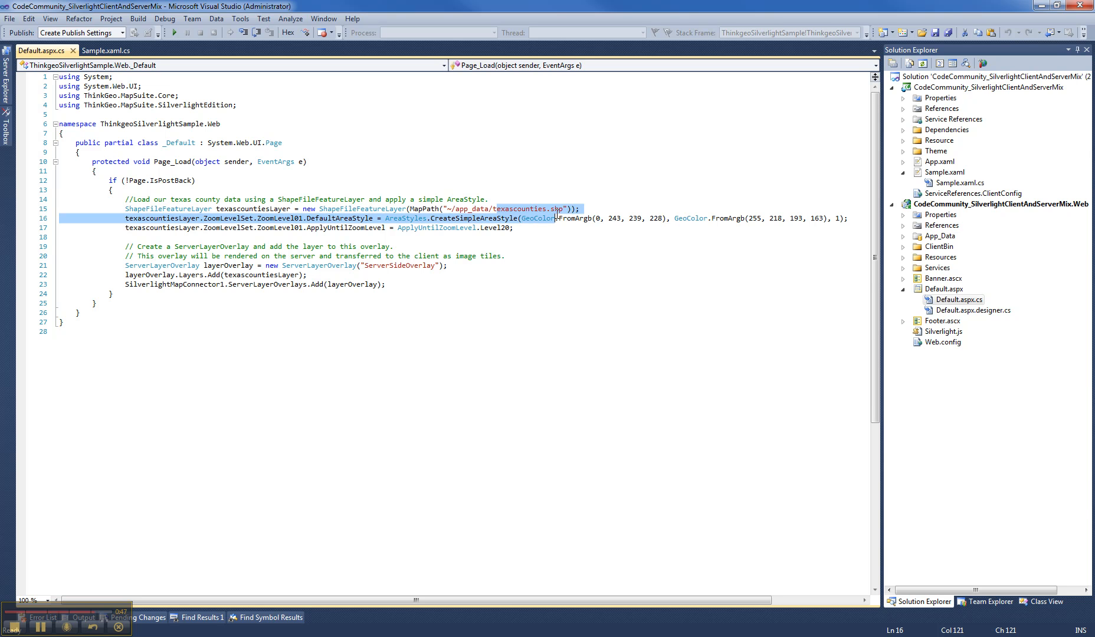
click(260, 218)
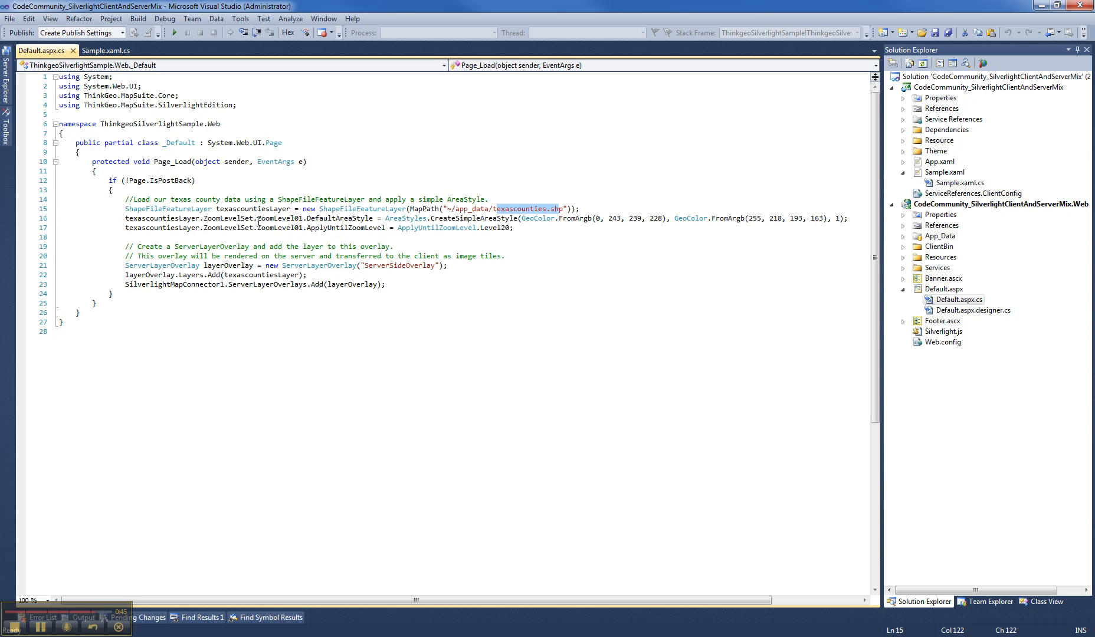
double_click(162, 265)
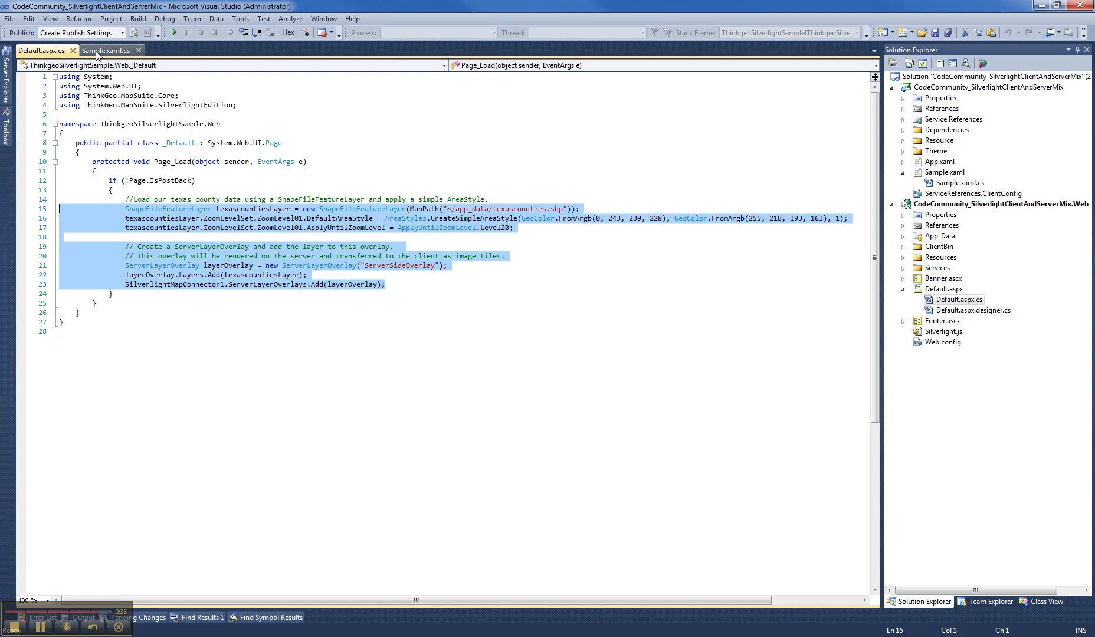
Back in Sample.xaml.cs, mark the SilverlightMapConnector and serverOverlay lines 56–58.
click(108, 49)
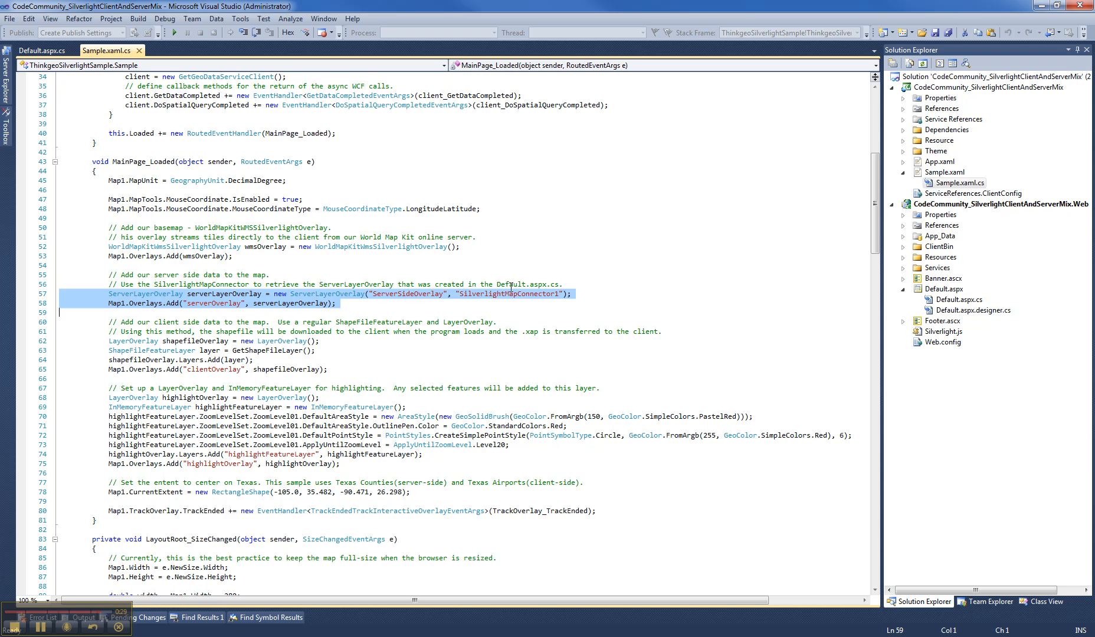
click(493, 294)
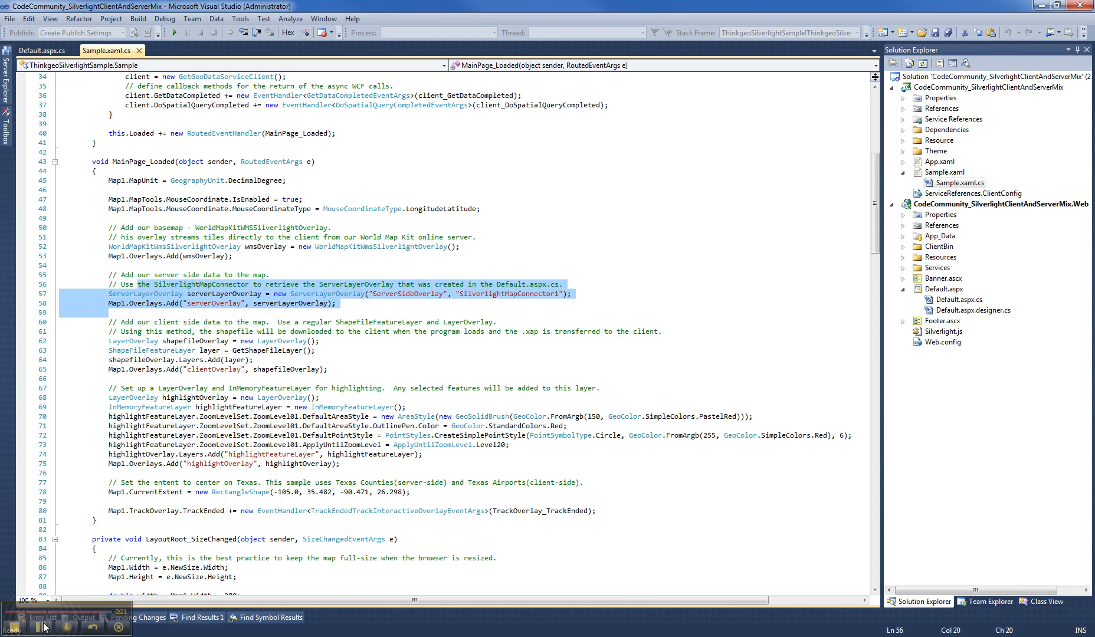
click(154, 468)
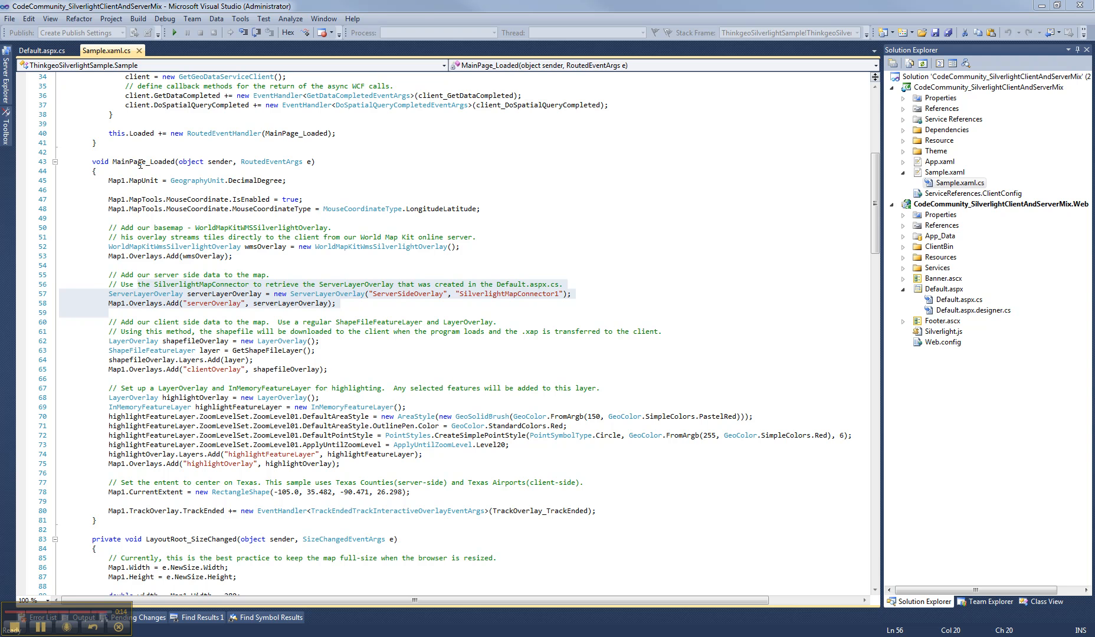
mouse_move(238, 233)
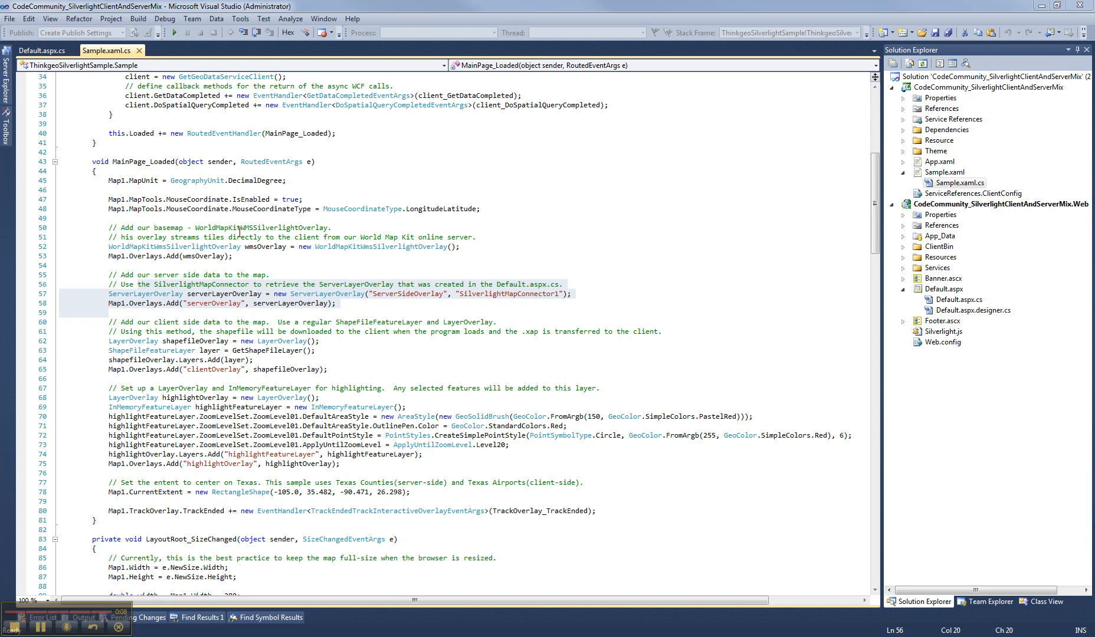
mouse_move(159, 445)
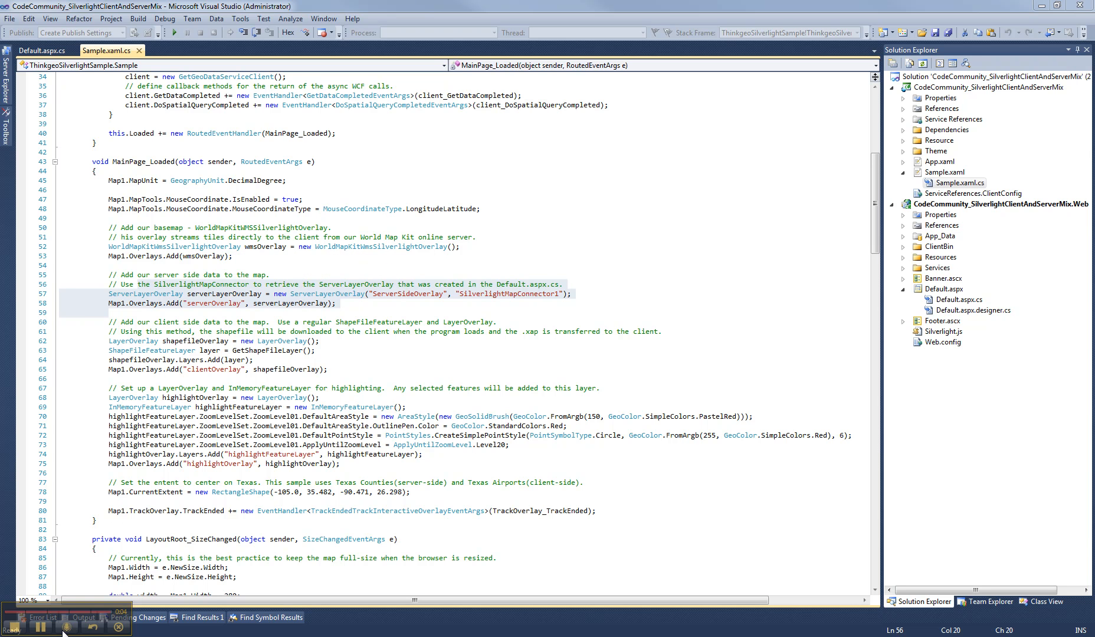
mouse_move(68, 624)
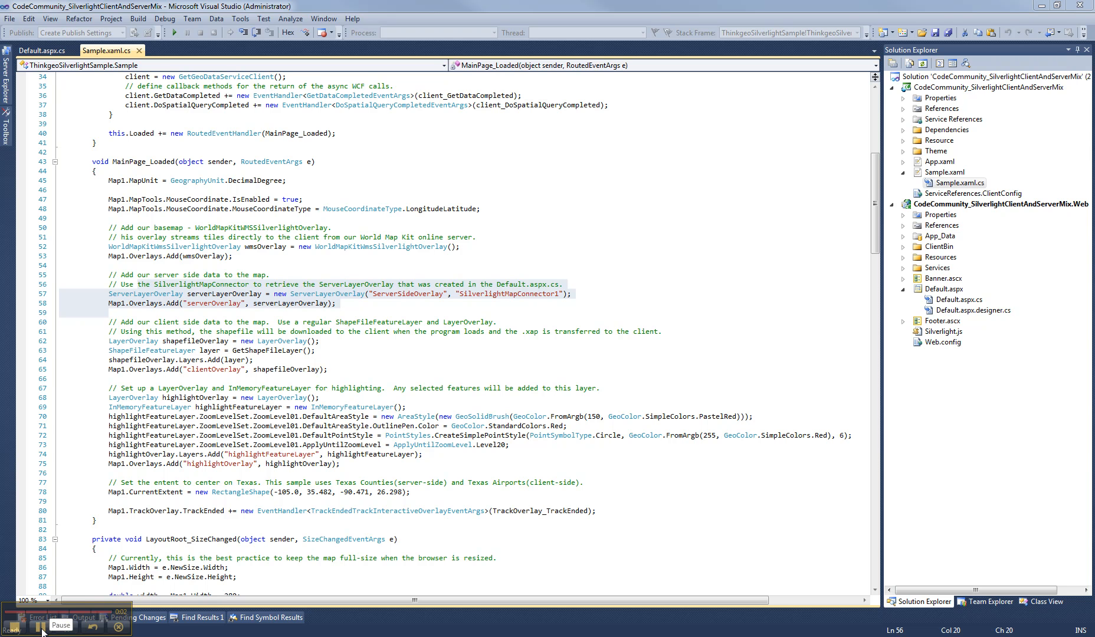